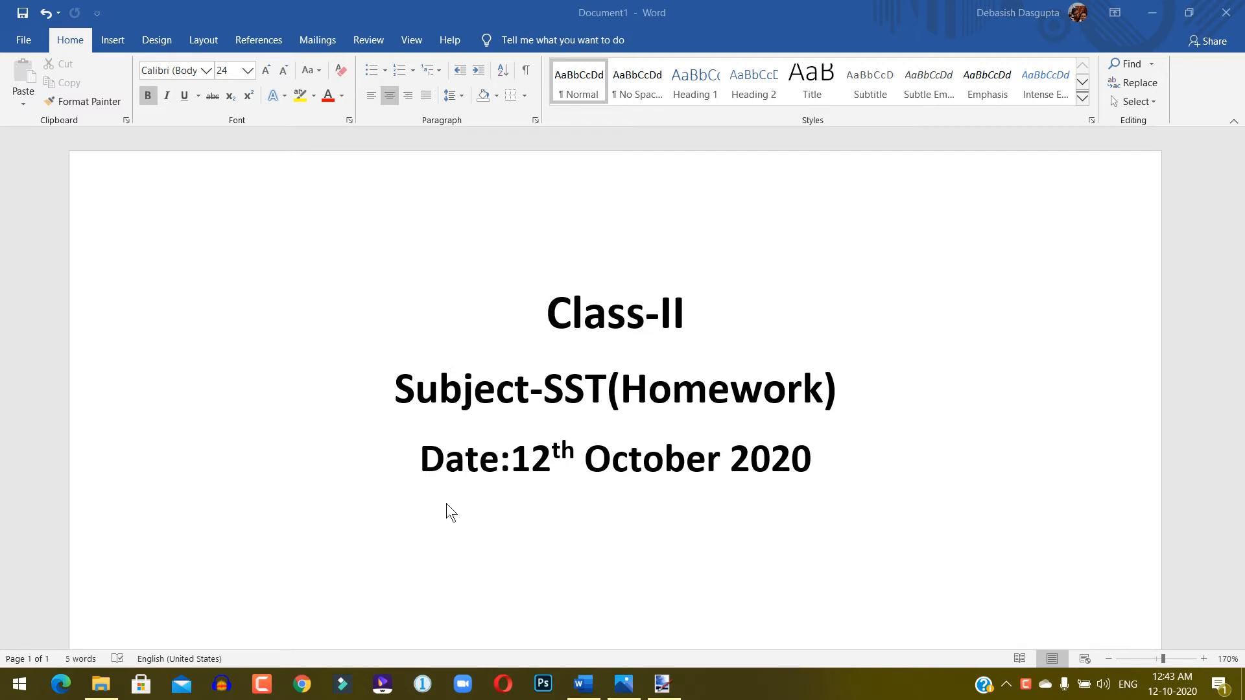
{"action": "mouse_move", "coordinate": [791, 468]}
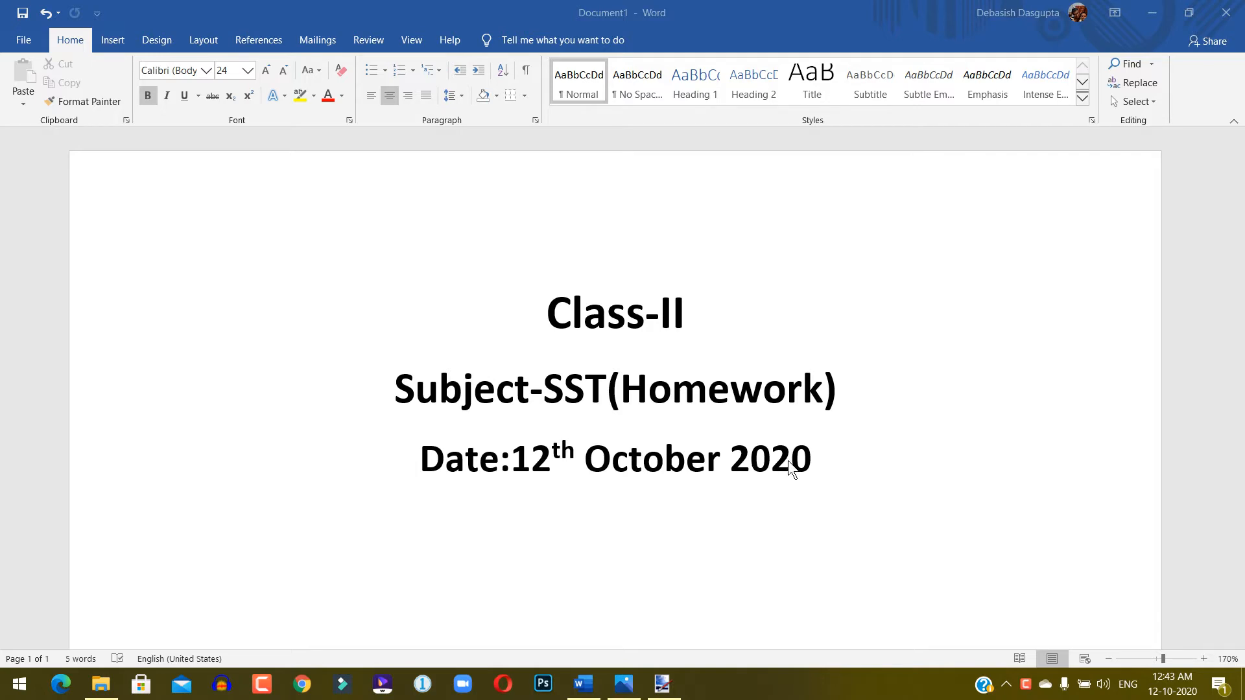
- Switch from the Word title page to the scanned homework image in paint.net
{"action": "left_click", "coordinate": [662, 684]}
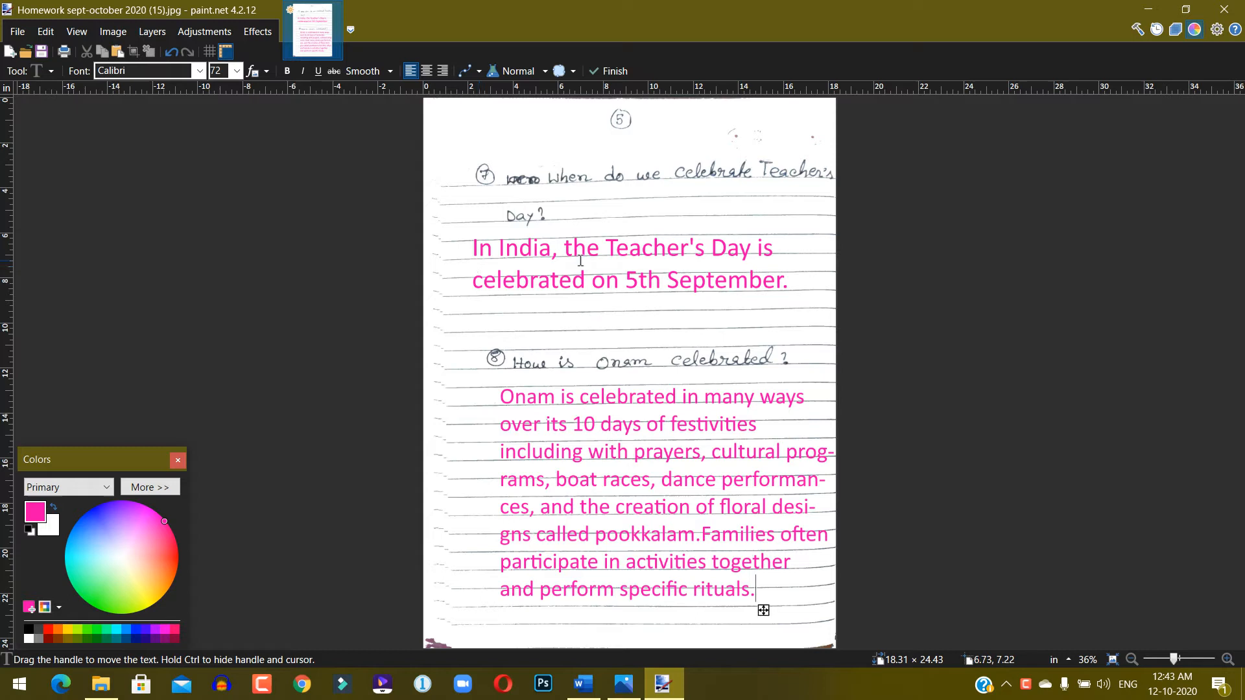
{"action": "mouse_move", "coordinate": [762, 254]}
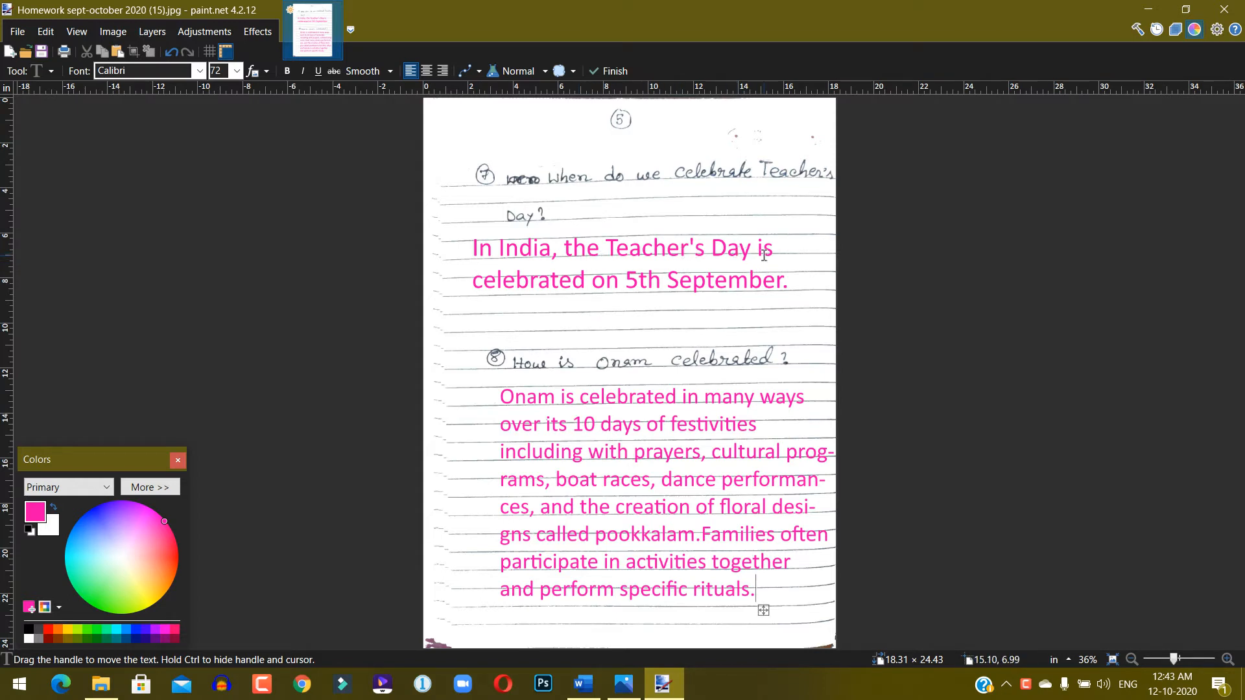
{"action": "mouse_move", "coordinate": [628, 298]}
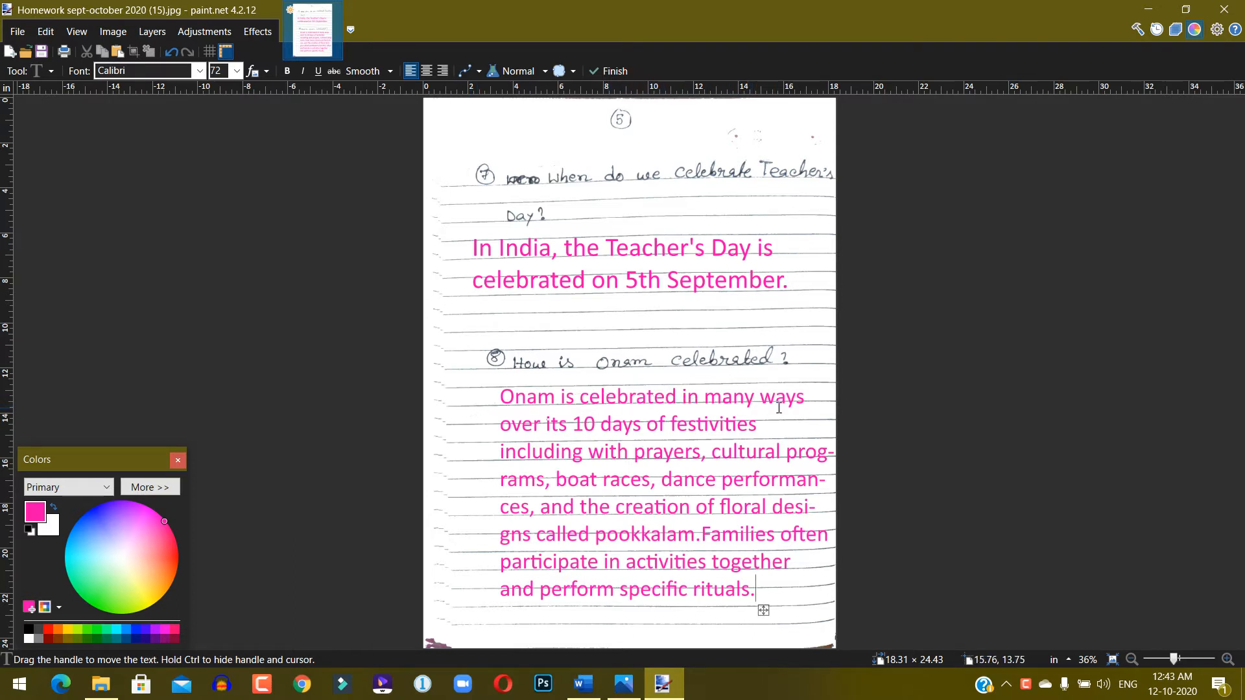
{"action": "mouse_move", "coordinate": [547, 442]}
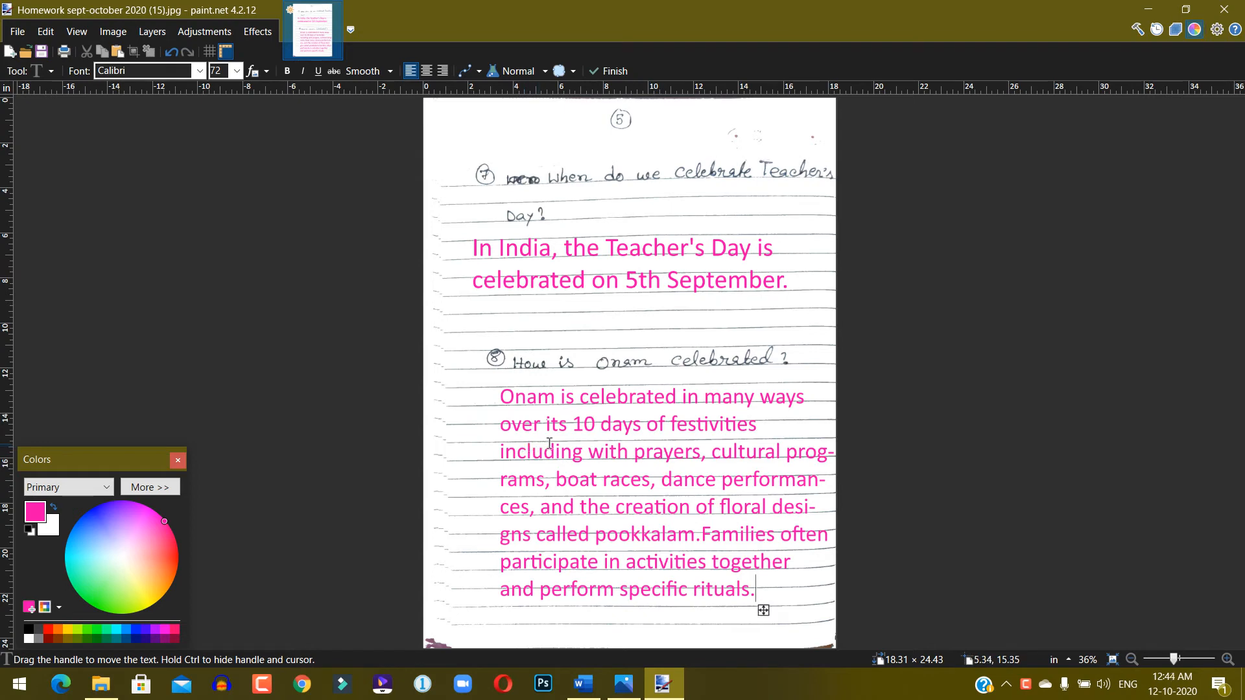
{"action": "mouse_move", "coordinate": [691, 438]}
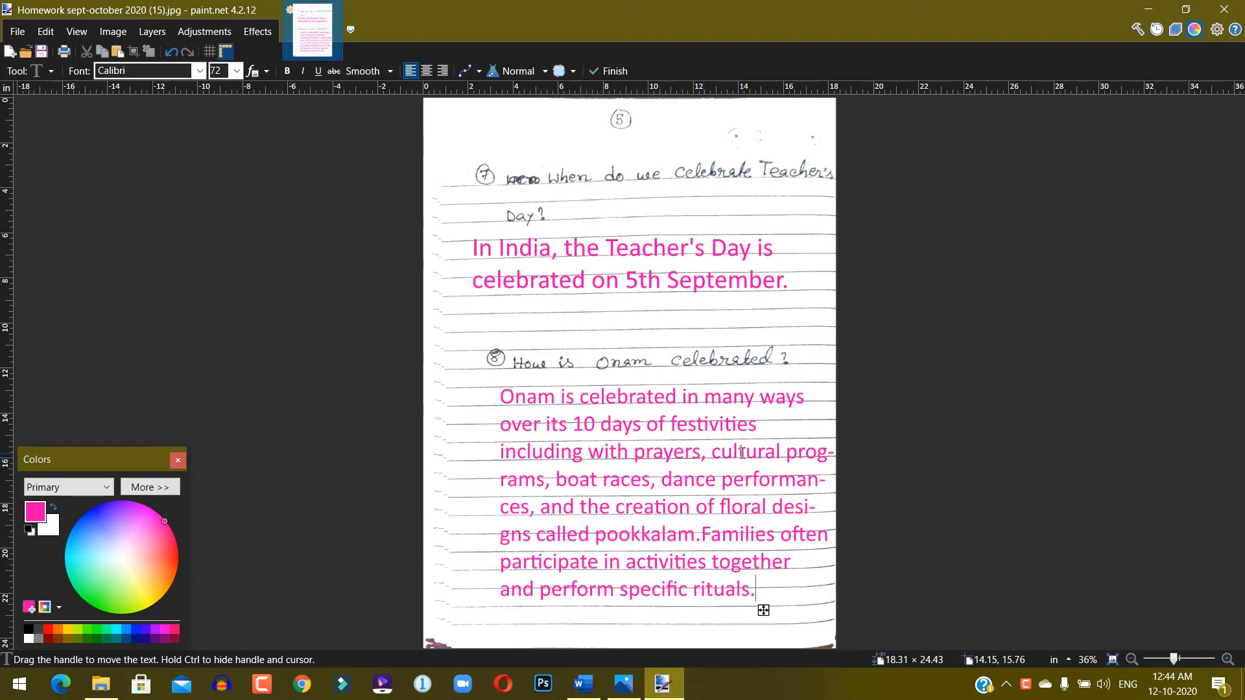
{"action": "mouse_move", "coordinate": [671, 479]}
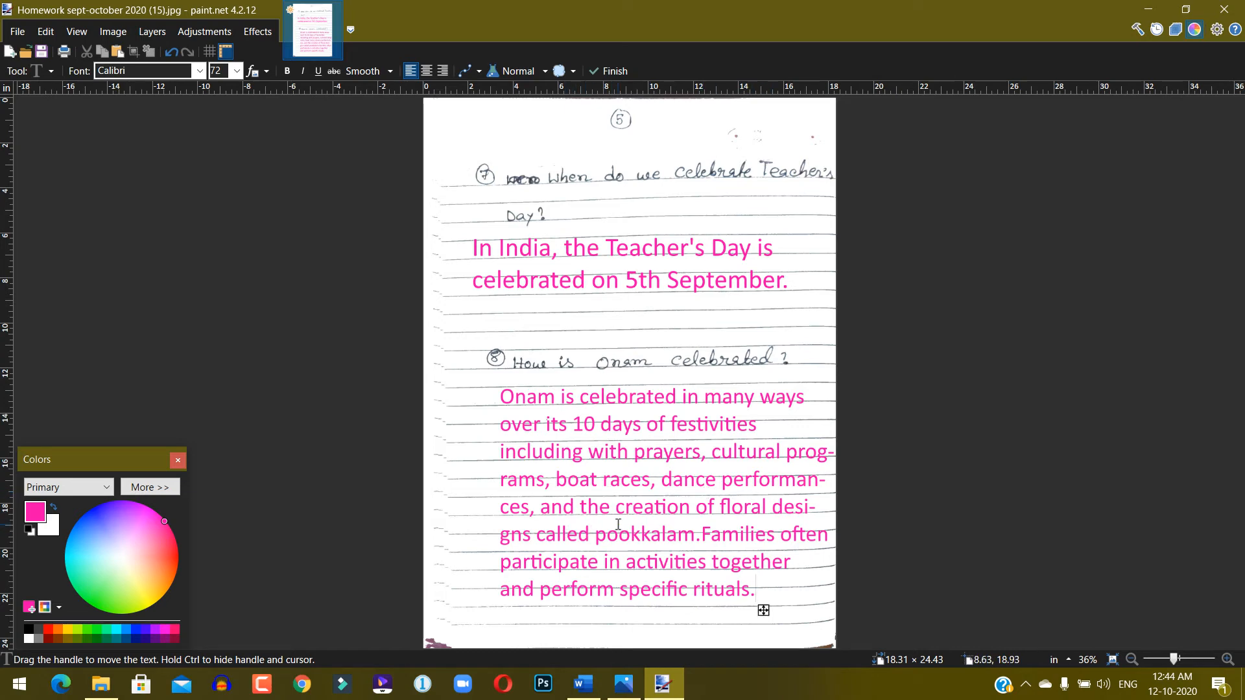
{"action": "mouse_move", "coordinate": [730, 523]}
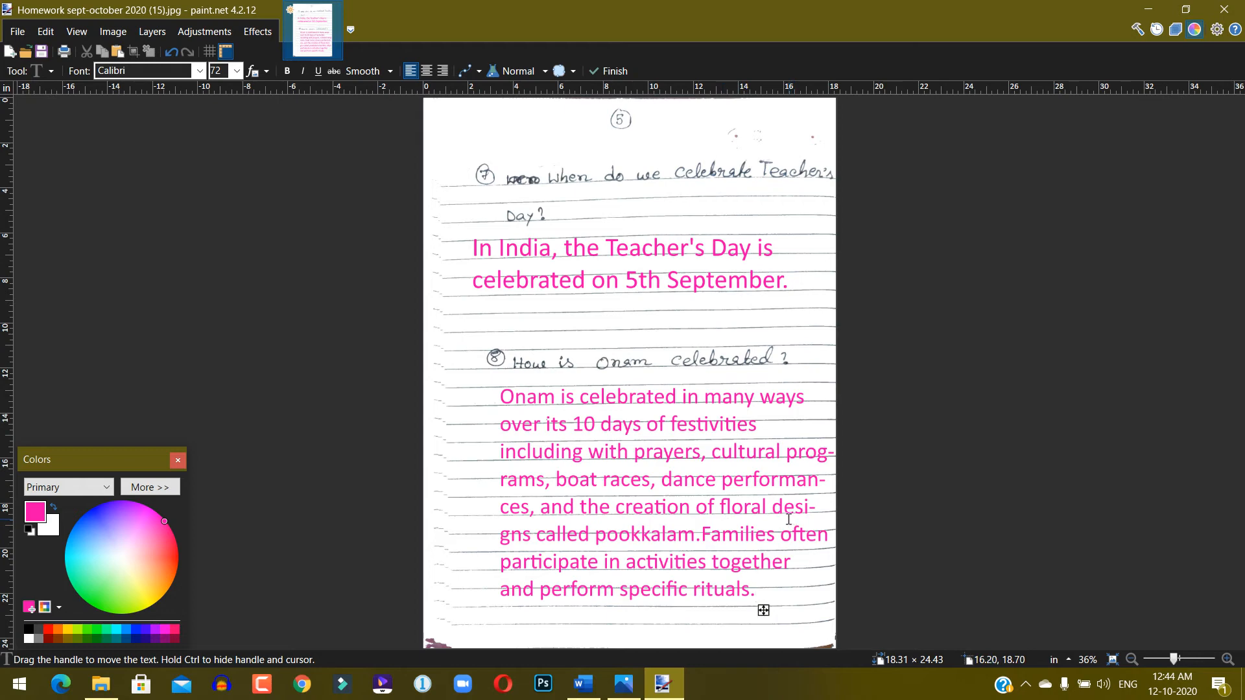
{"action": "mouse_move", "coordinate": [647, 550]}
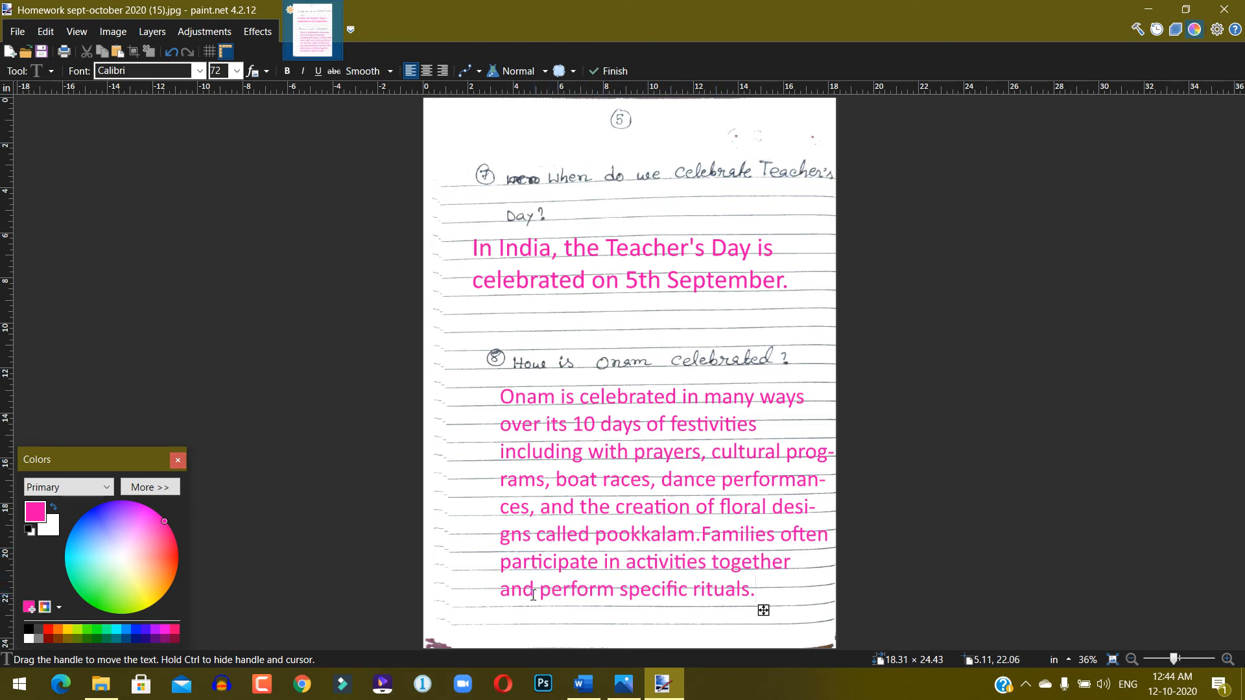
{"action": "mouse_move", "coordinate": [621, 599]}
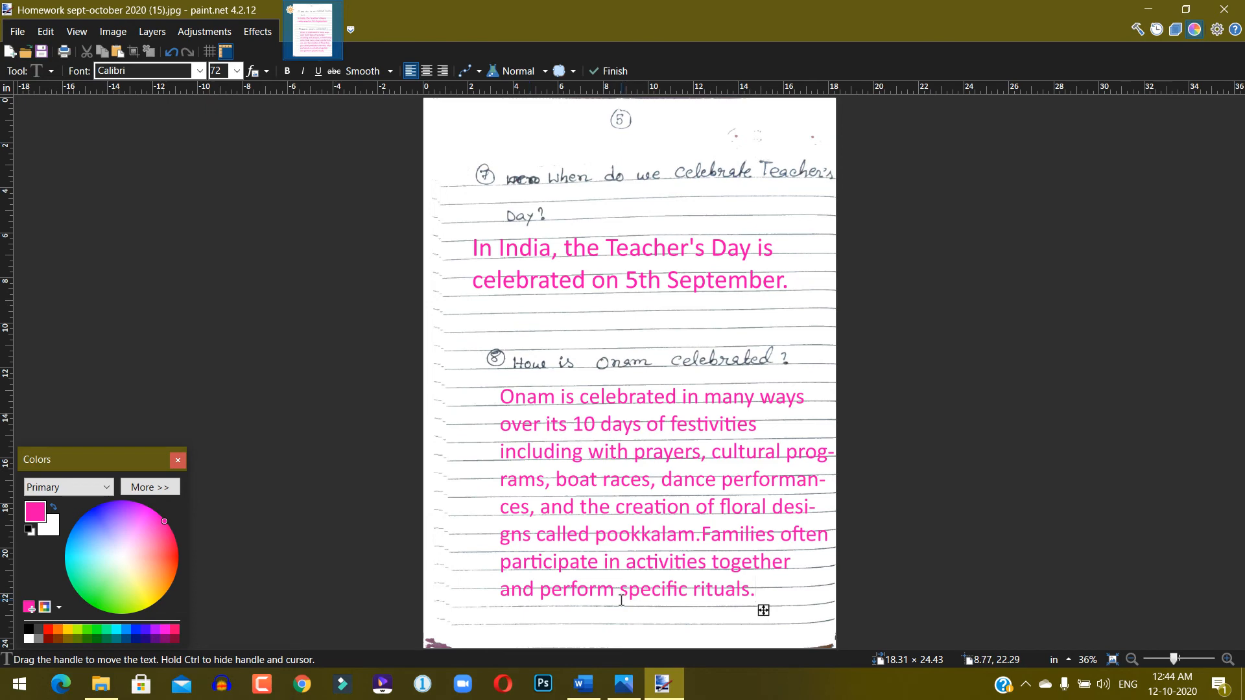